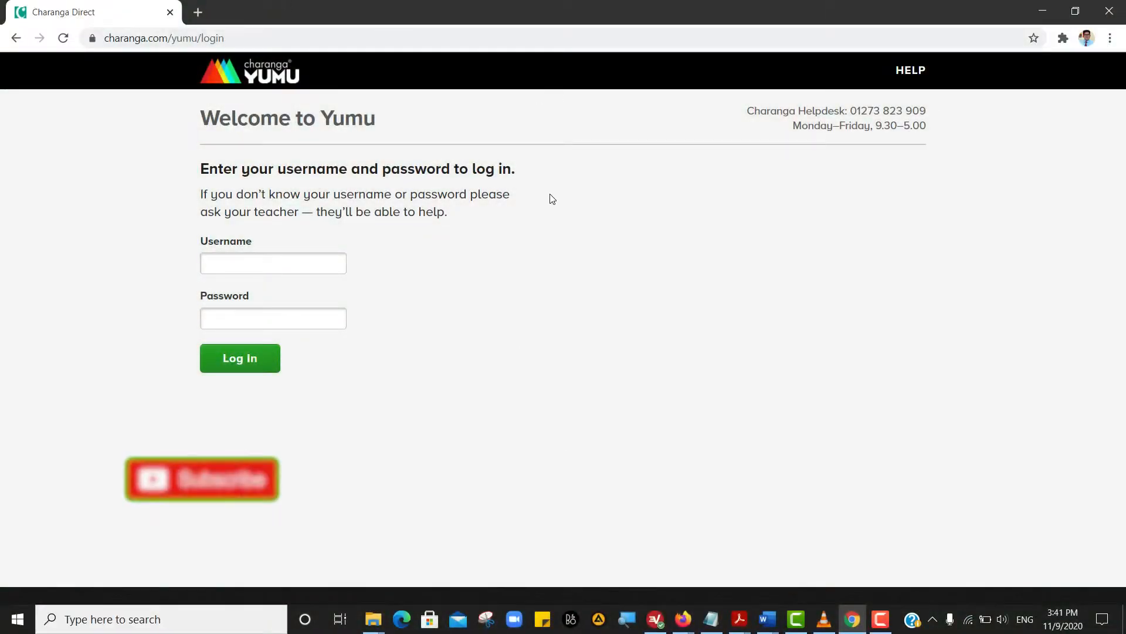
Step: Show the pupil login instruction sheet and scroll through its first-time login steps
click(202, 478)
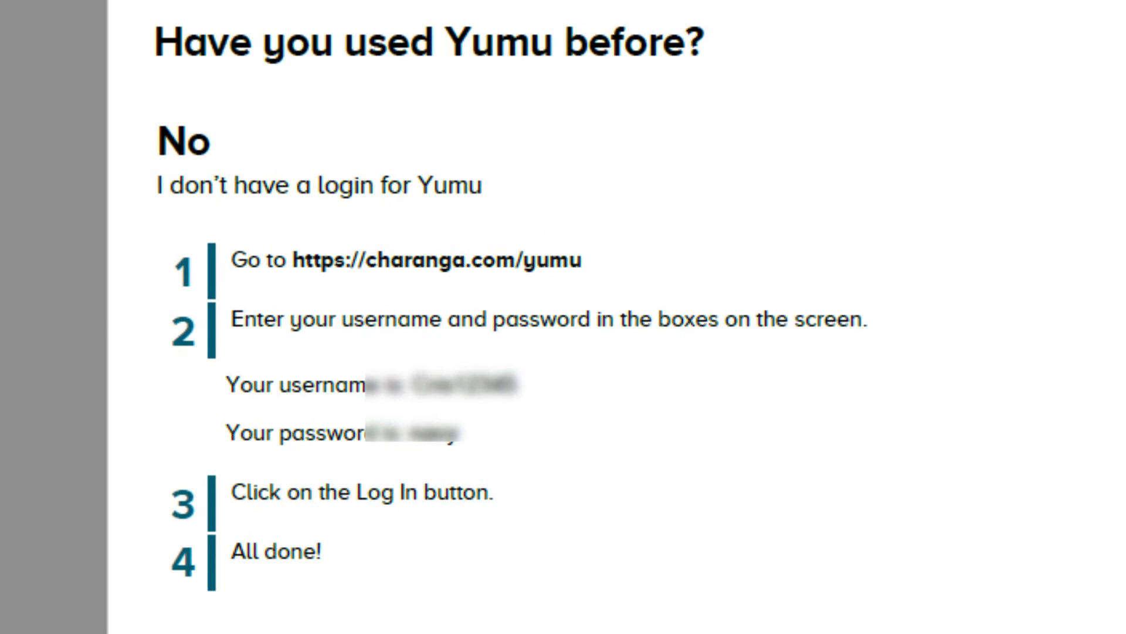
drag(158, 230, 488, 85)
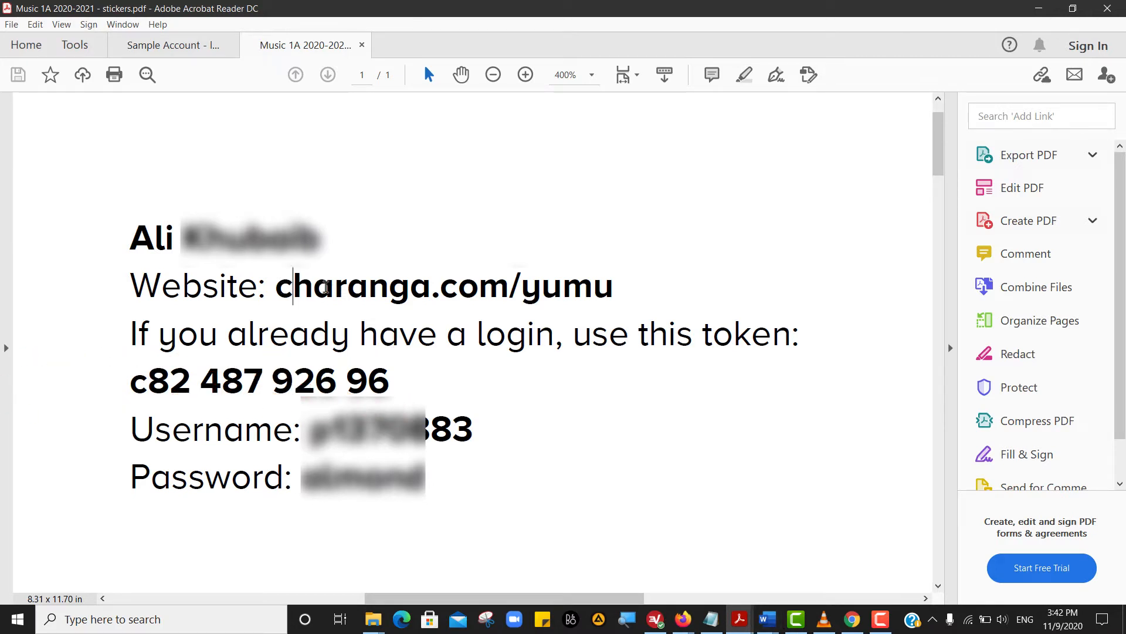
Step: Select the website address charanga.com/yumu on the login sticker before returning to Chrome
drag(275, 285, 613, 285)
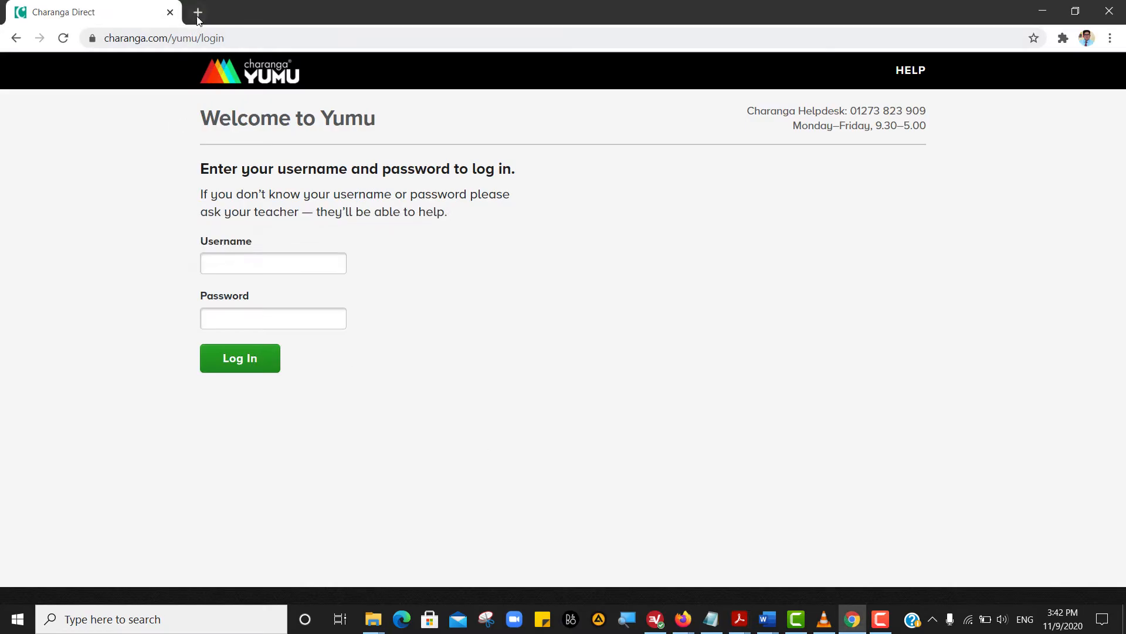
click(199, 12)
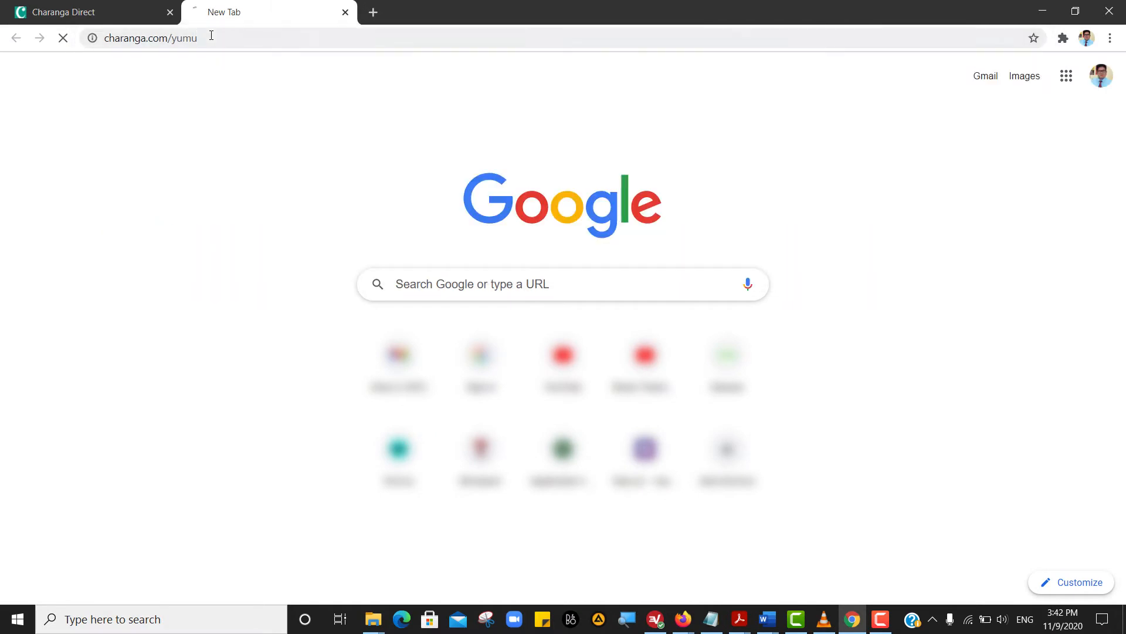
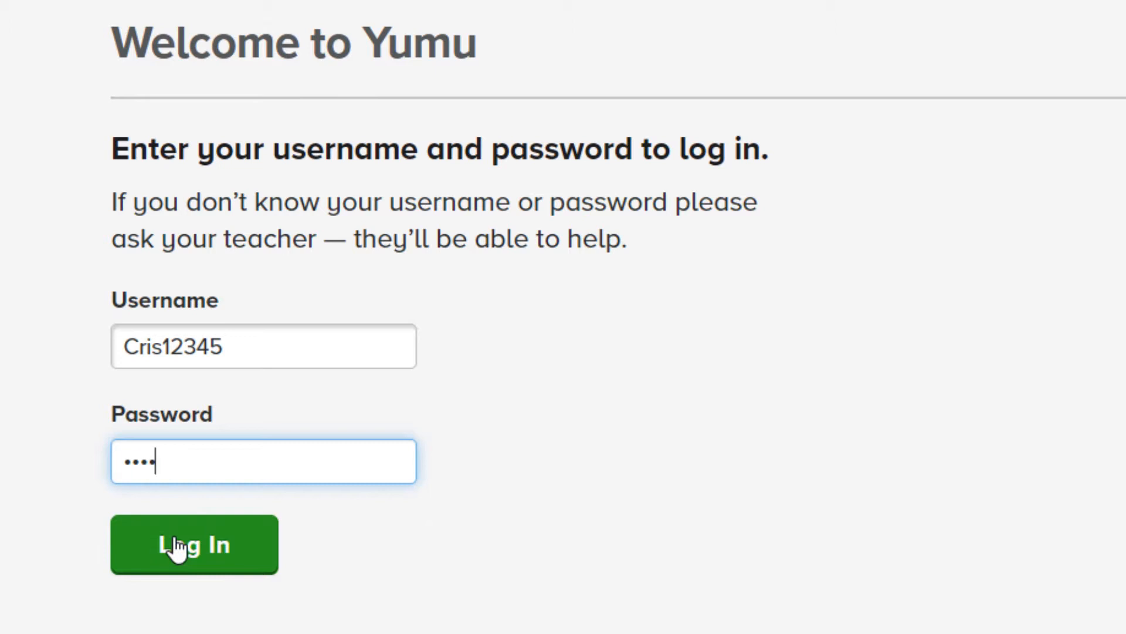
click(187, 553)
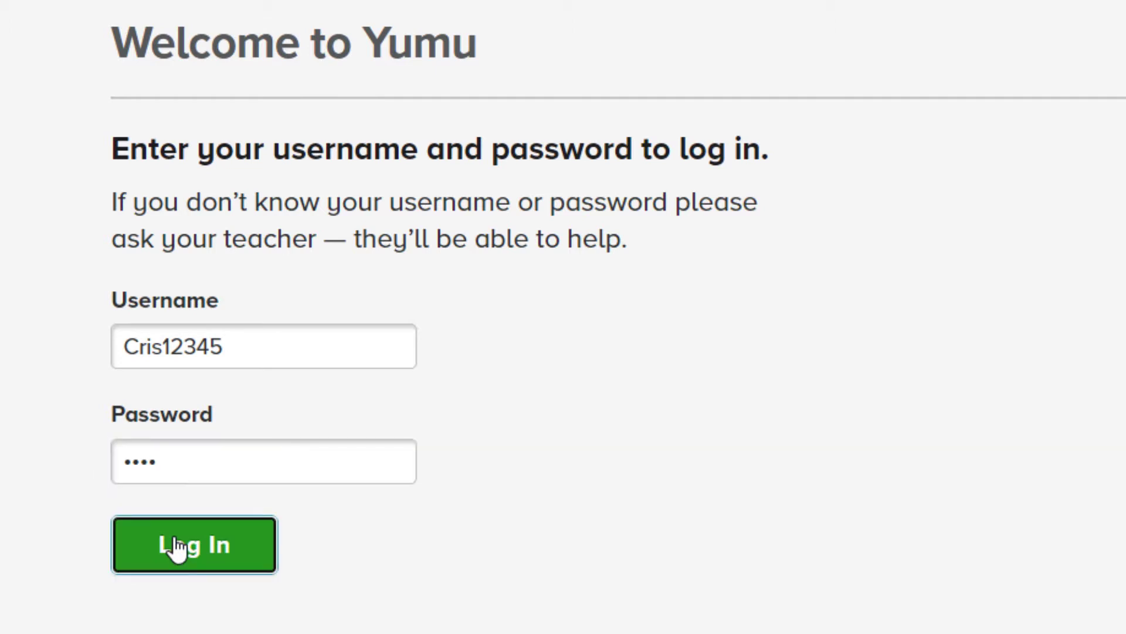
click(193, 544)
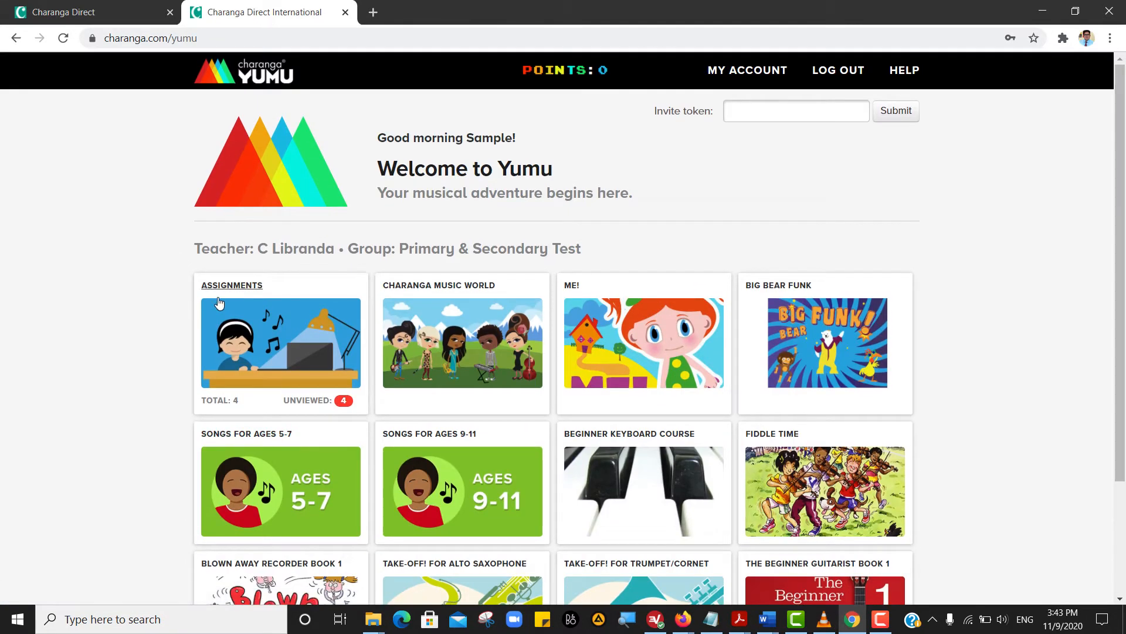
Step: From Assignments, view the Learn-Lean On Me assignment
click(233, 285)
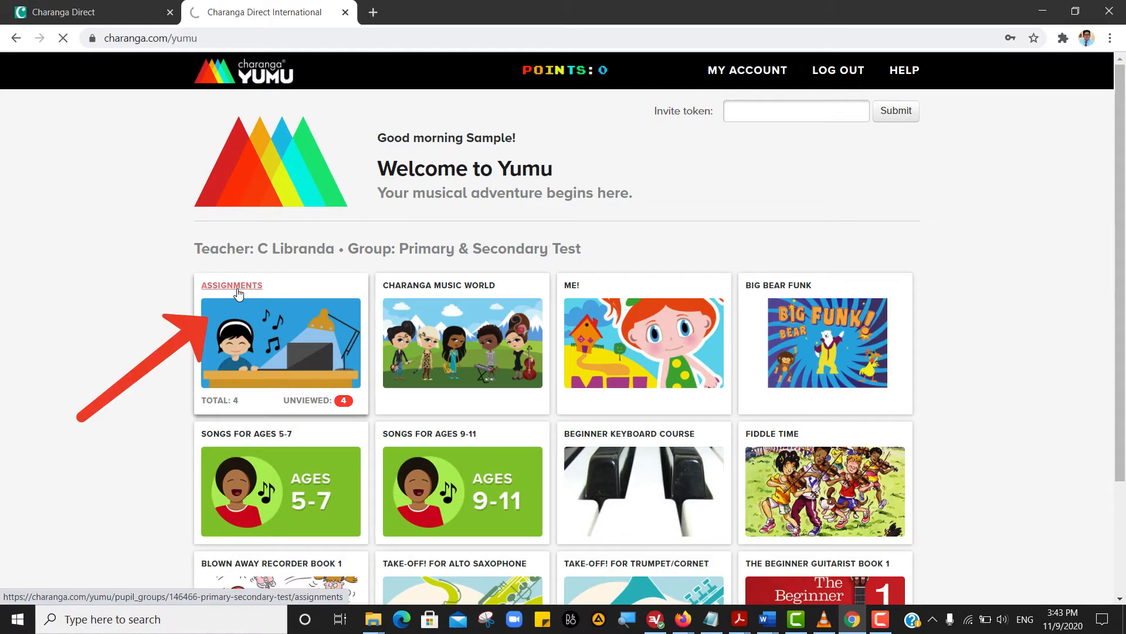
click(233, 285)
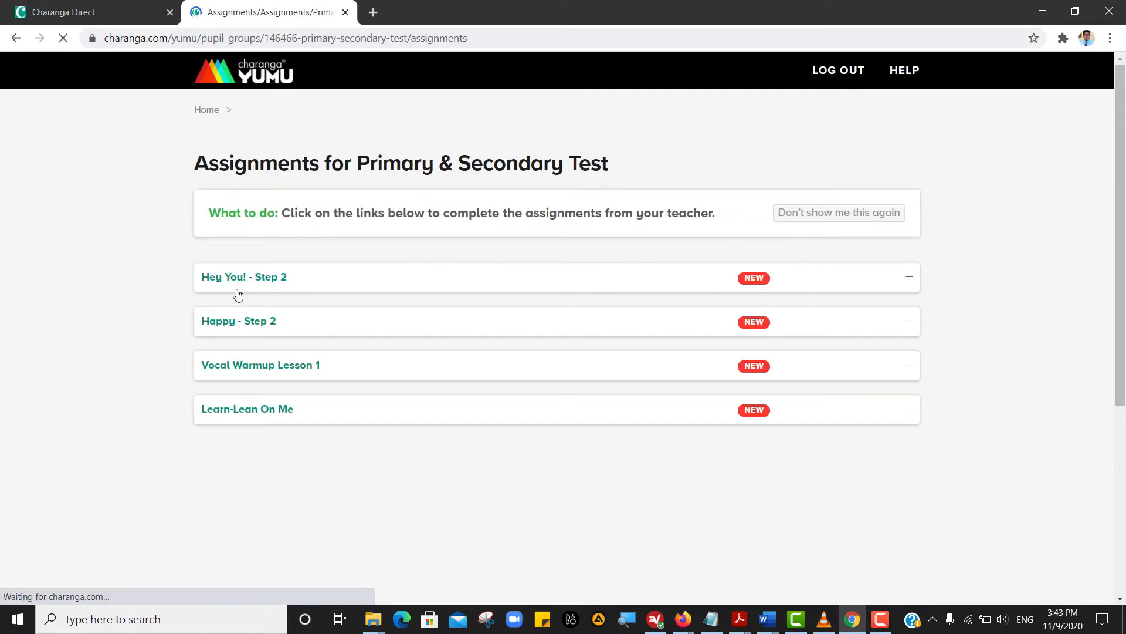
click(237, 408)
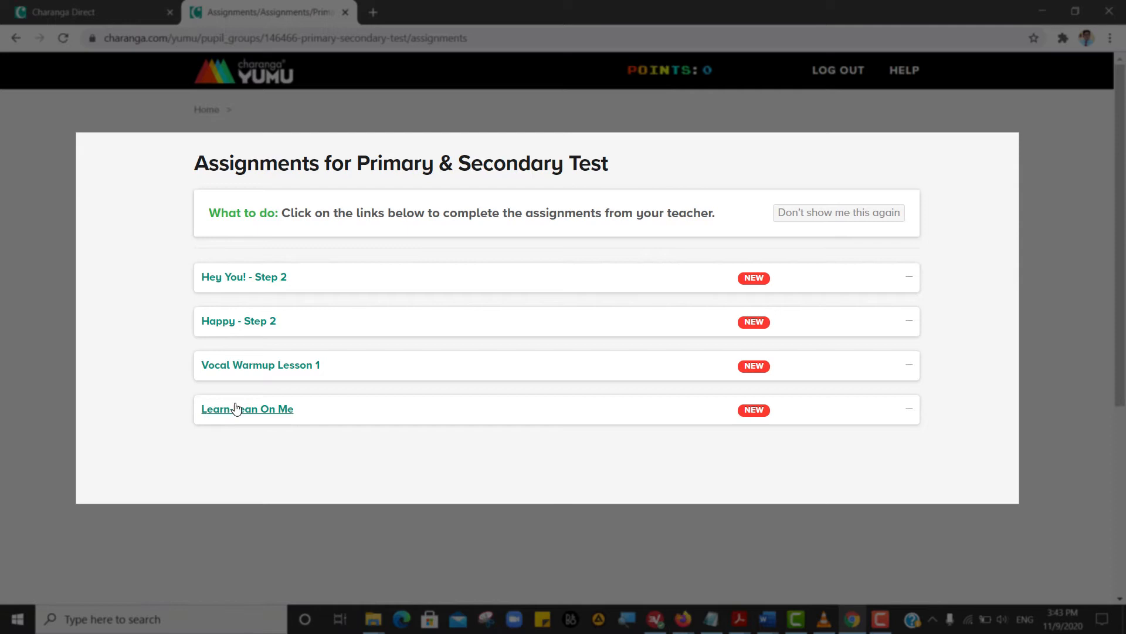
click(237, 408)
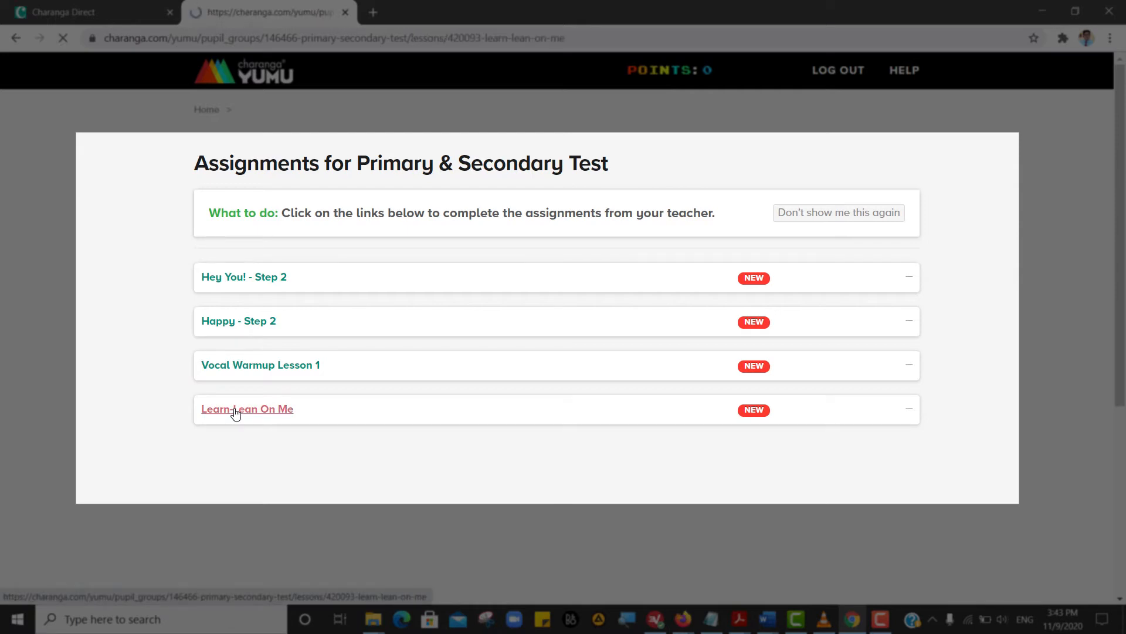
Step: View the Vocal Warmup Lesson 1 assignment and return home with 20 points
click(246, 409)
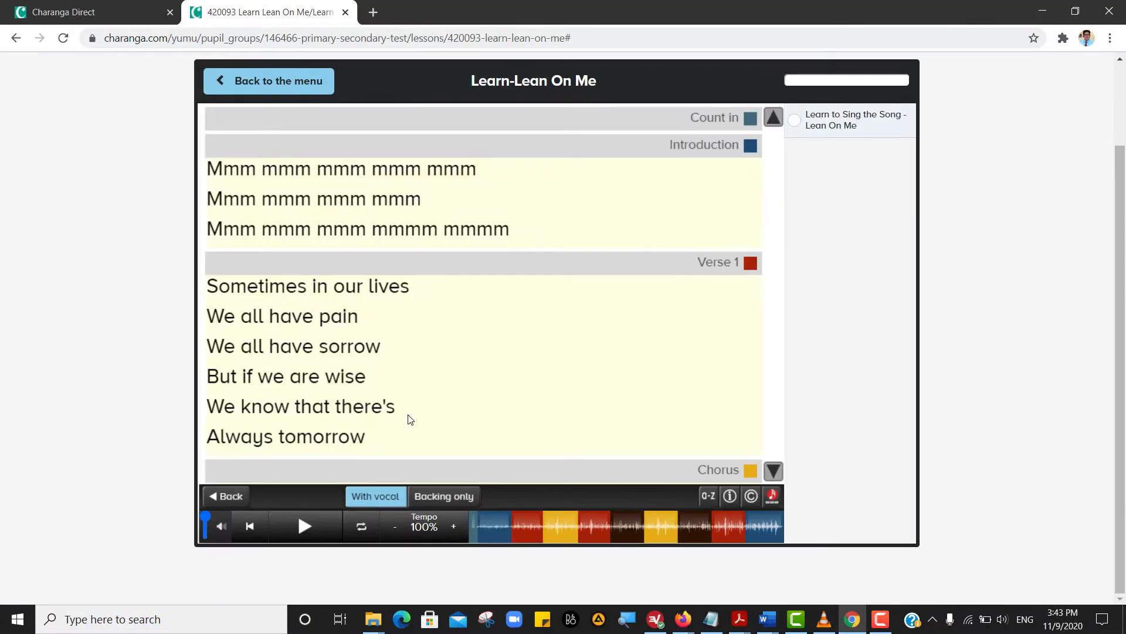
click(305, 525)
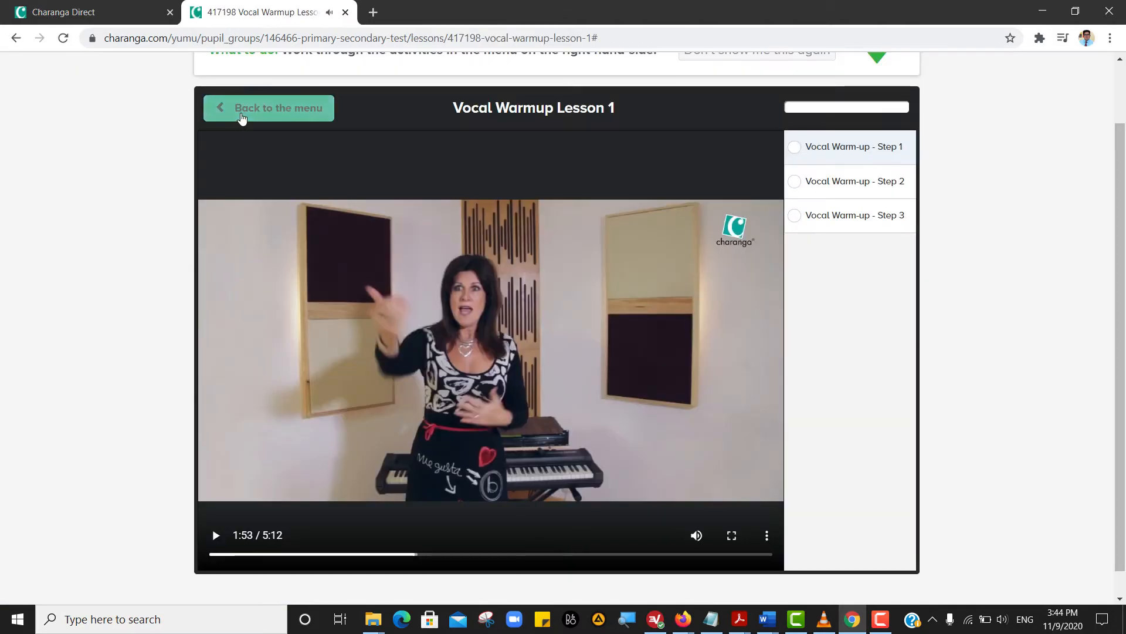
click(268, 108)
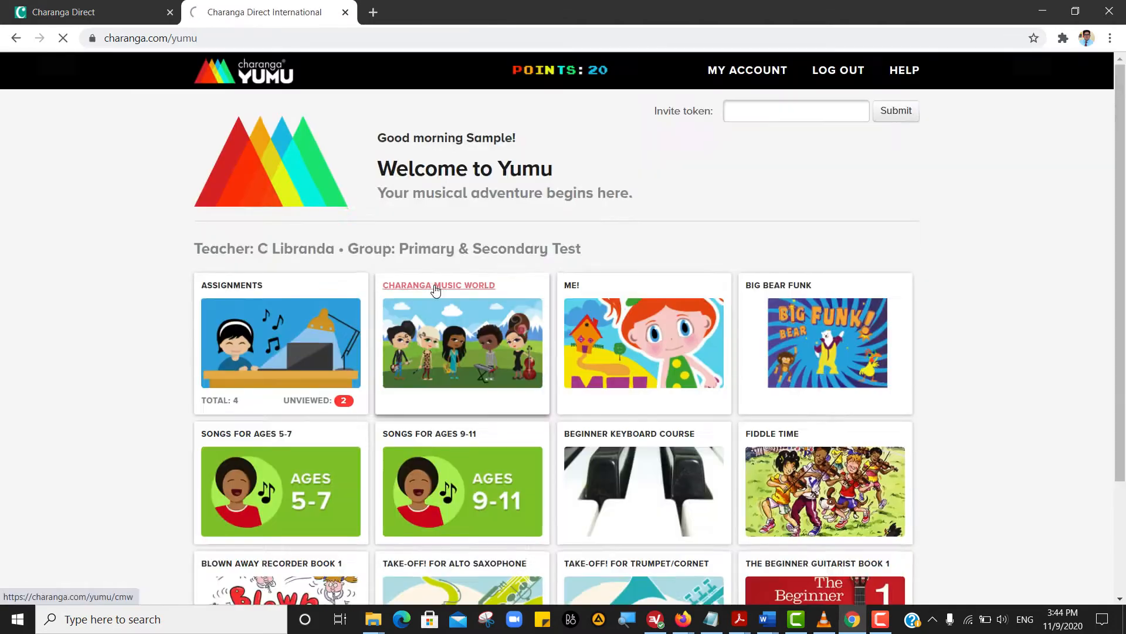
Step: Start Charanga Music World, earning the Dog Ate My Homework badge and 15 coins, then go back home
click(439, 285)
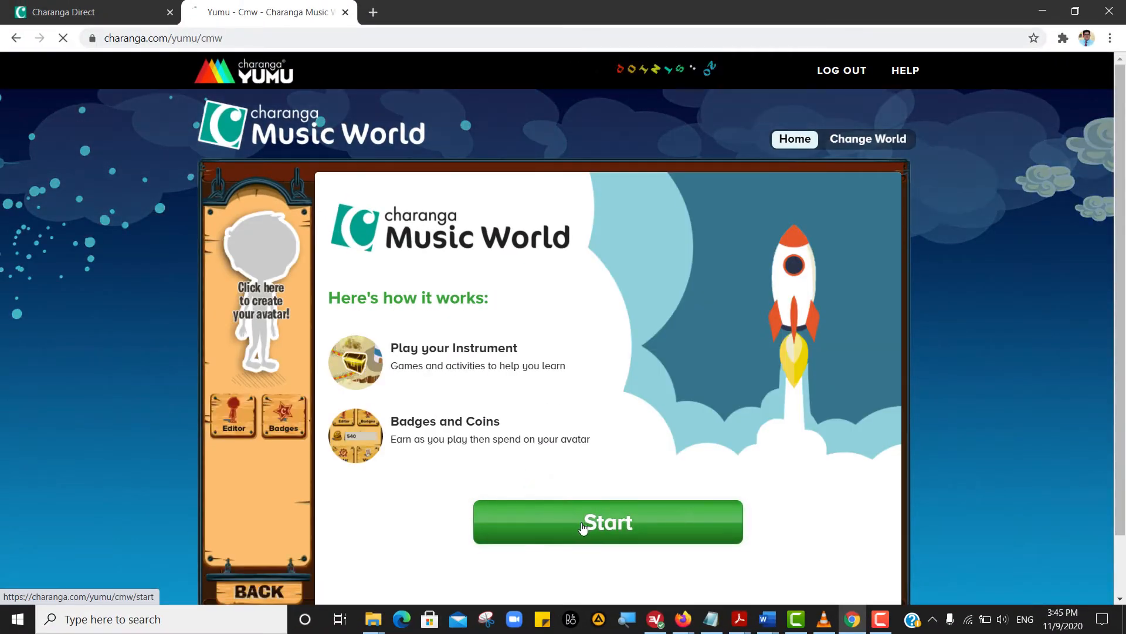
click(607, 522)
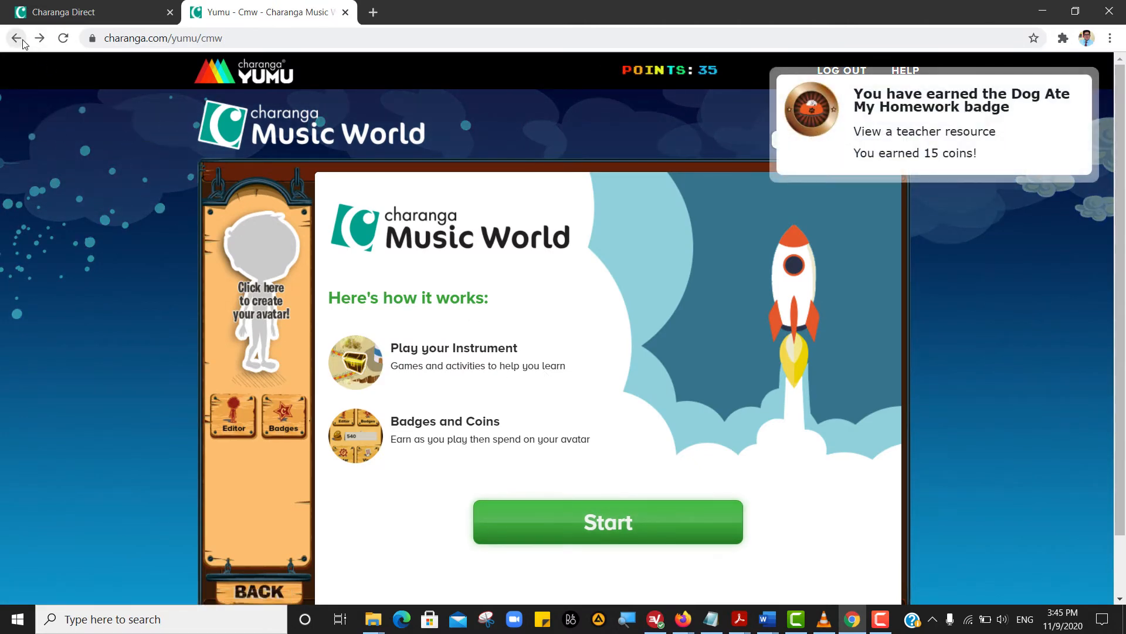
click(18, 38)
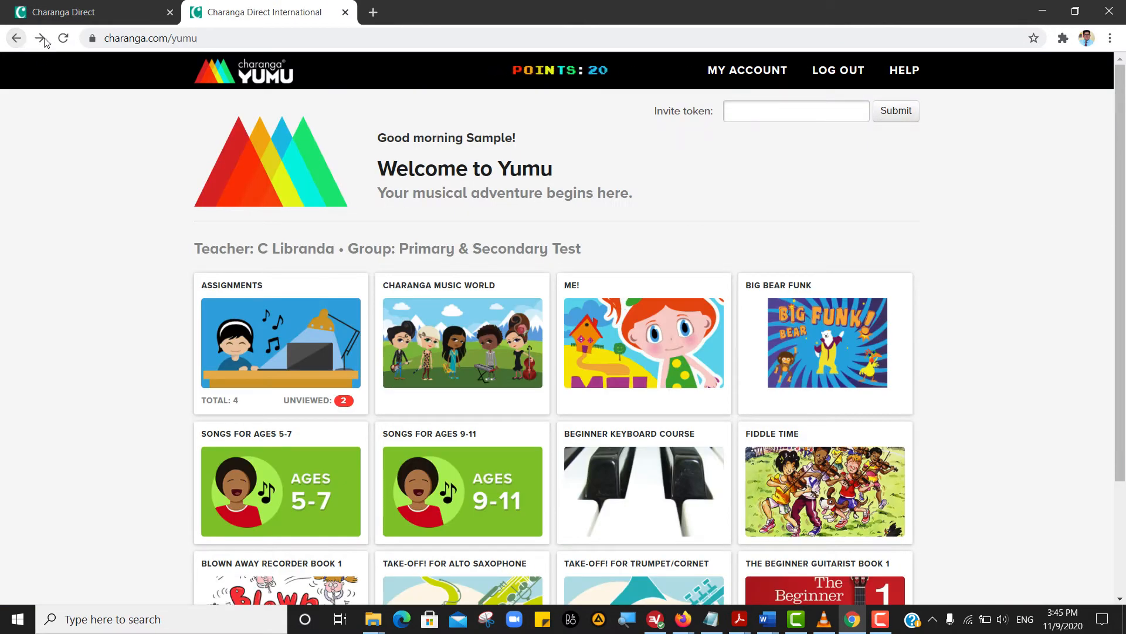
scroll(down, 3)
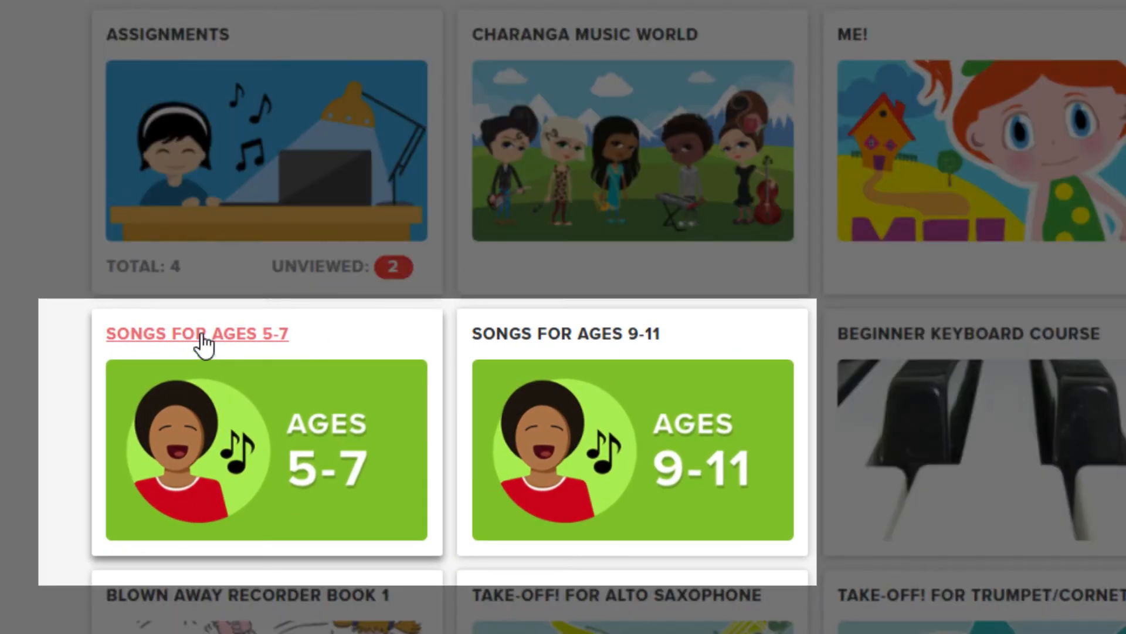
click(197, 333)
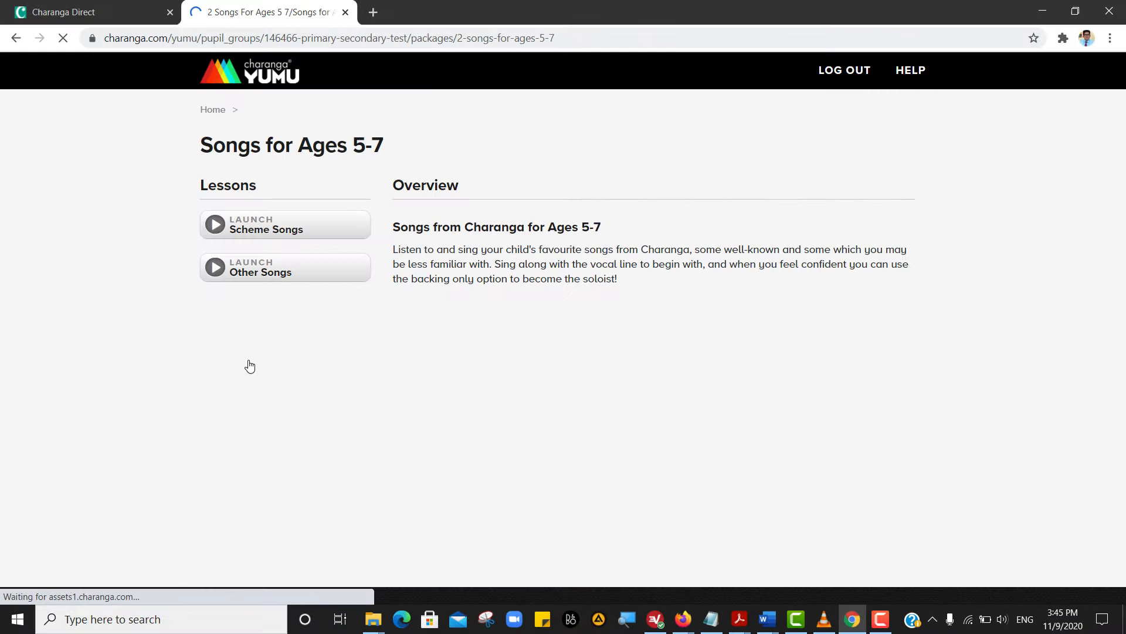
click(266, 224)
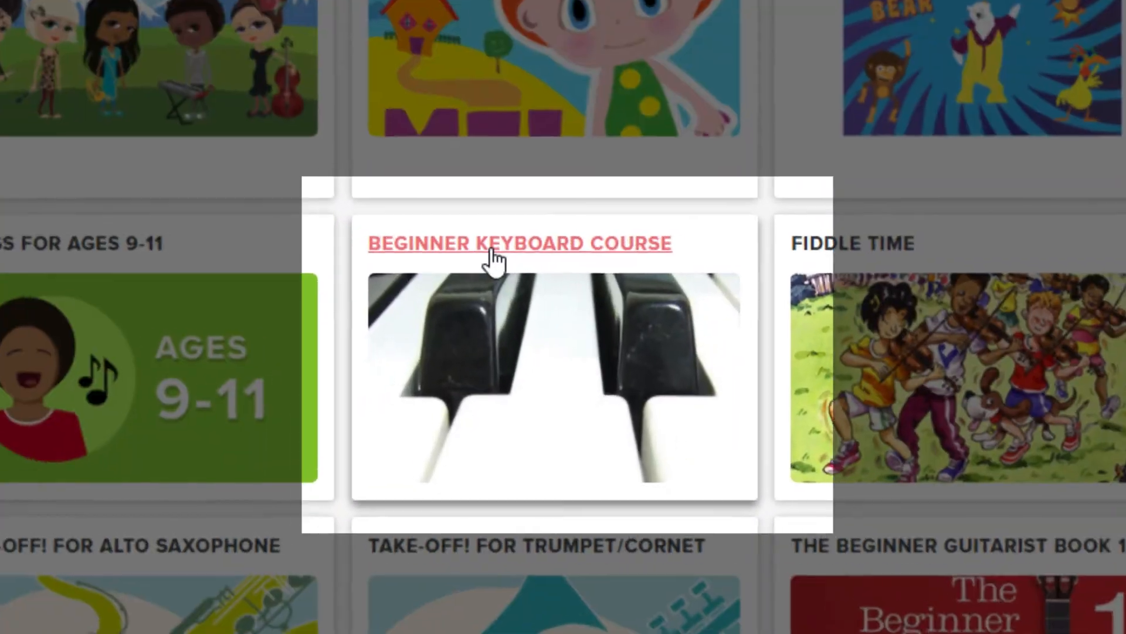
Step: In Beginner Keyboard Course Chapter 1, load Cook Up Those Cs sheet music and play the track
click(495, 244)
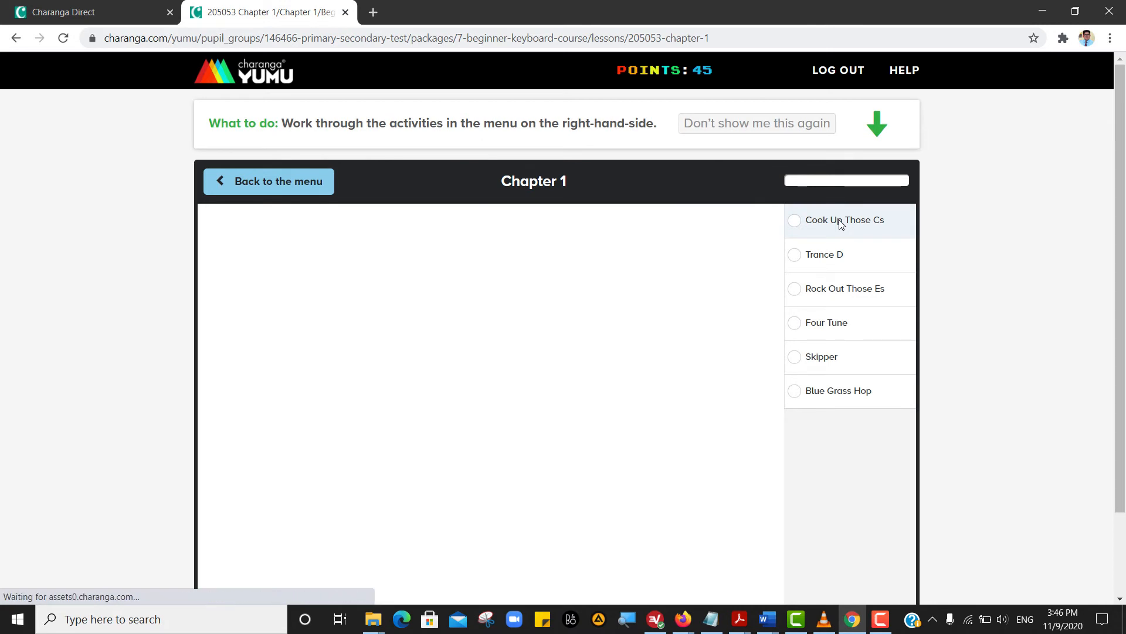
click(848, 221)
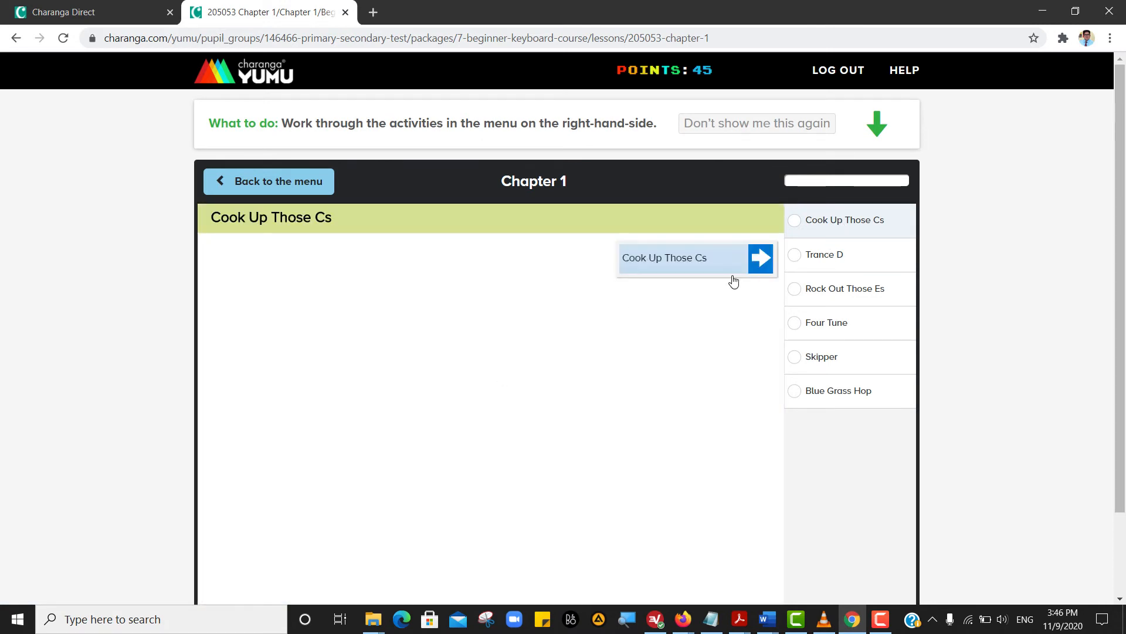
click(760, 258)
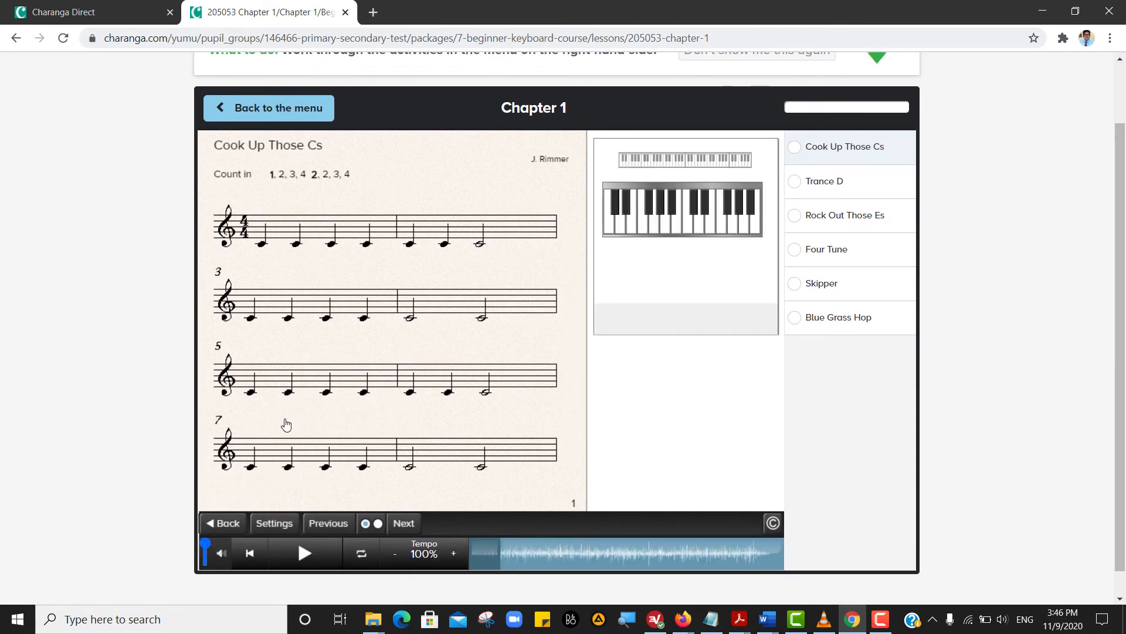
click(304, 554)
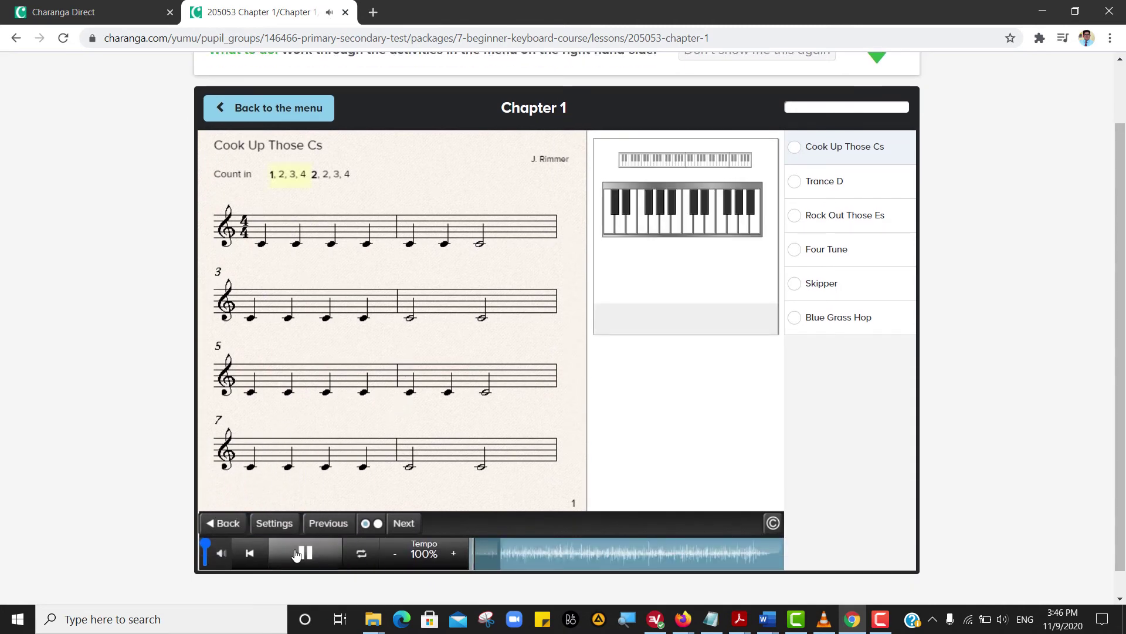